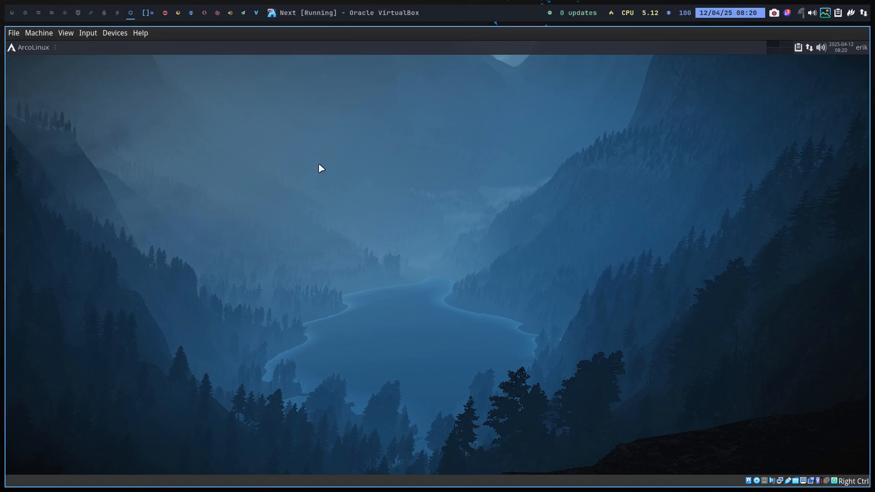
{"action": "mouse_move", "coordinate": [278, 178]}
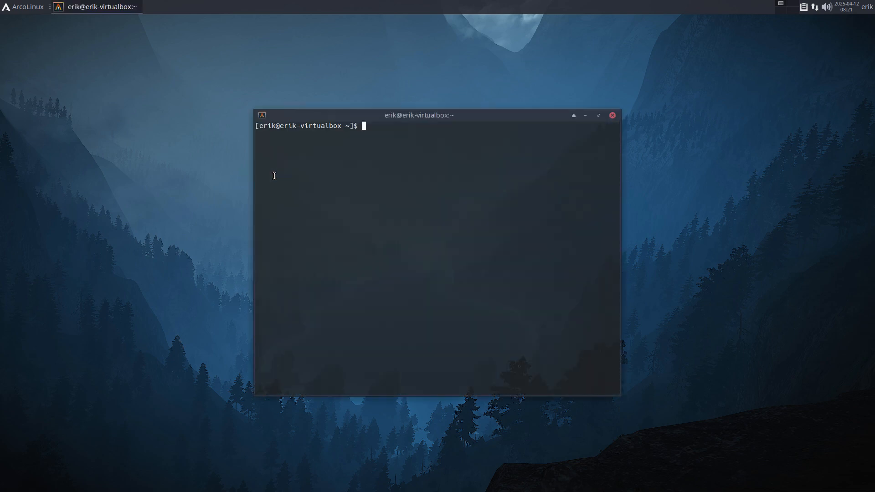
- Show ISO release and desktop session info with iso and xd, then start the update
{"action": "type", "text": "iso"}
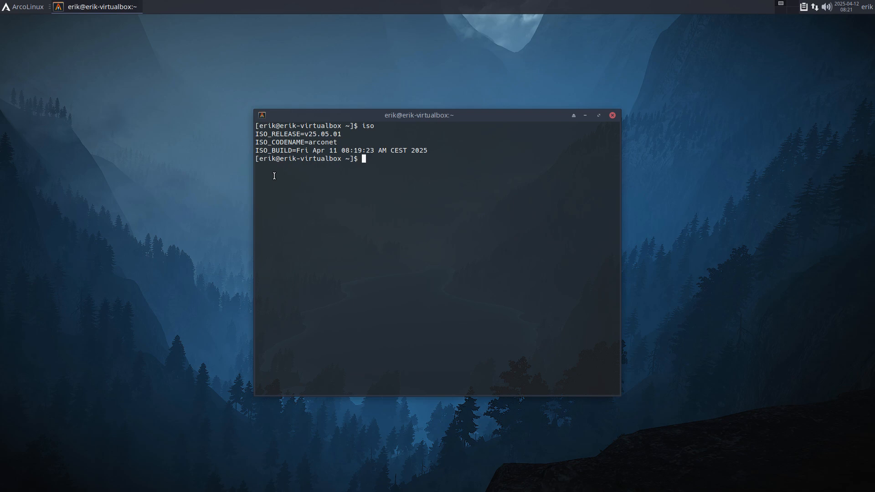
{"action": "type", "text": "xd"}
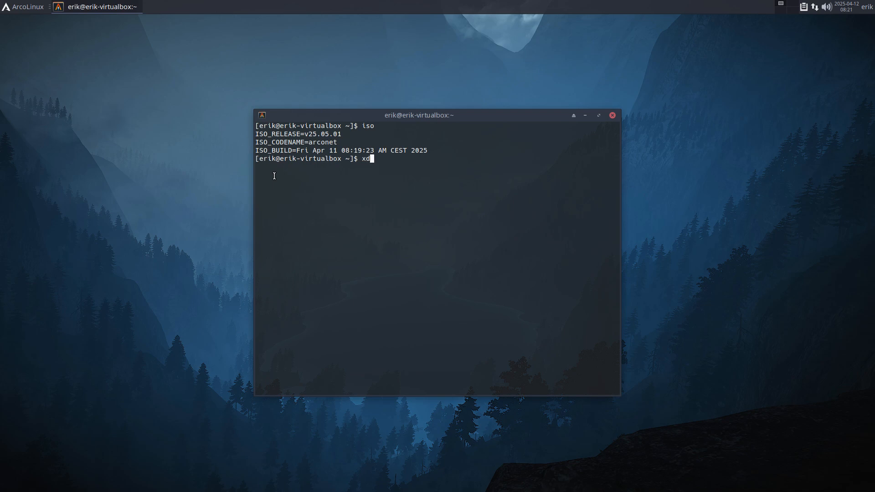
{"action": "key", "text": "Return"}
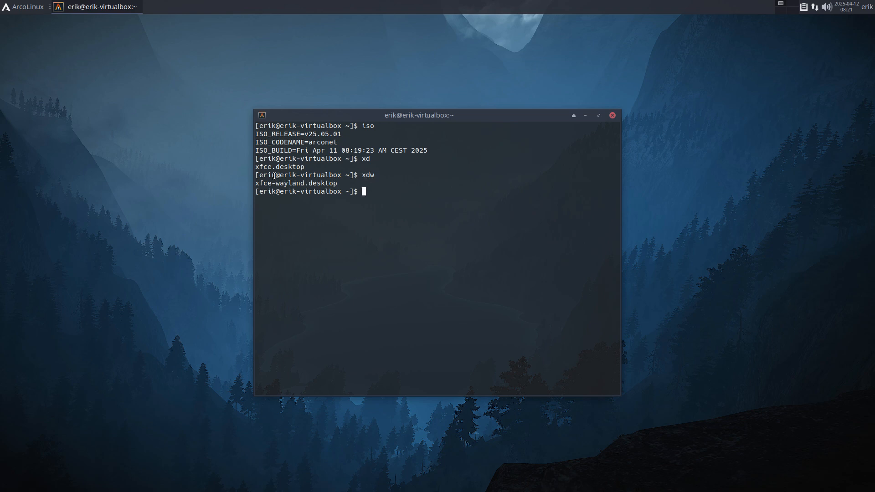
{"action": "type", "text": "update"}
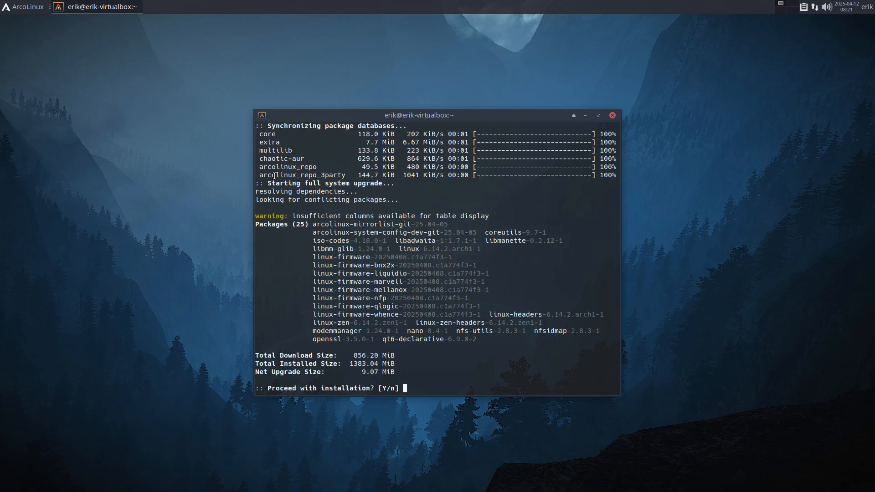
- Confirm with Y to install the 25 upgraded packages
{"action": "double_click", "coordinate": [335, 224]}
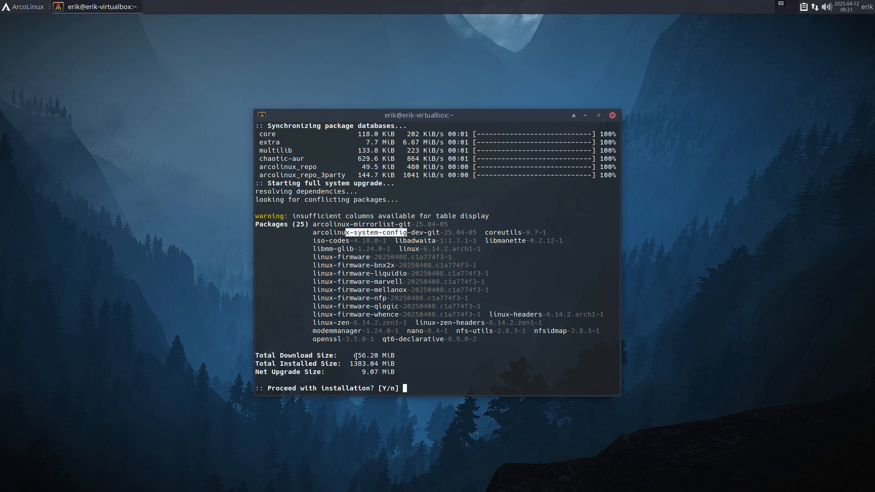
{"action": "type", "text": "Y"}
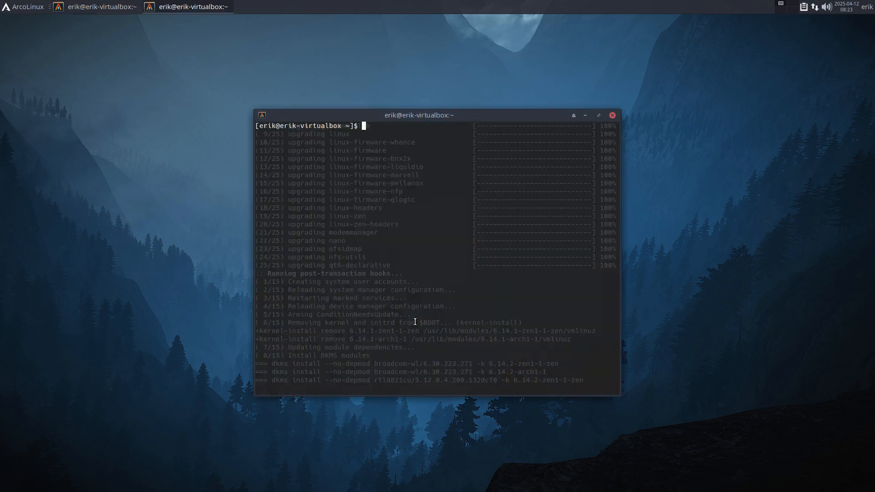
- Open /etc/pacman.conf with npacman and scroll to the chaotic-aur and ArcoLinux repo entries
{"action": "type", "text": "n"}
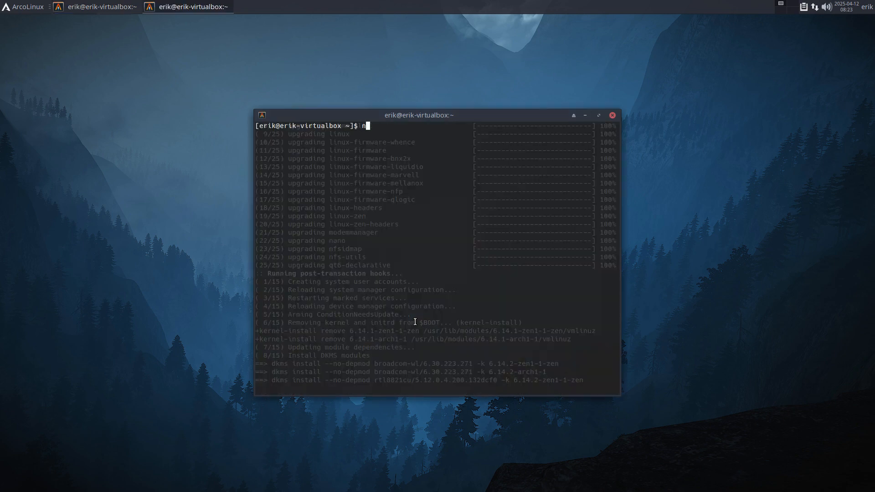
{"action": "type", "text": "pacman"}
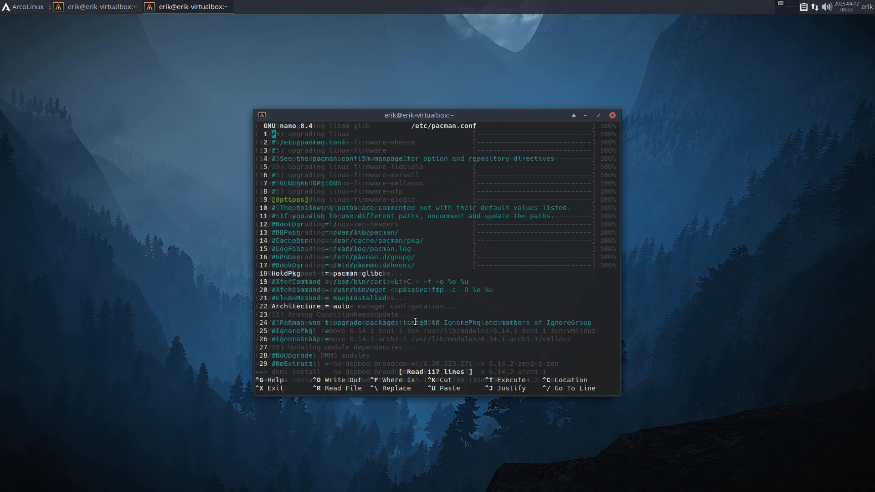
{"action": "scroll", "scroll_direction": "down", "scroll_amount": 3}
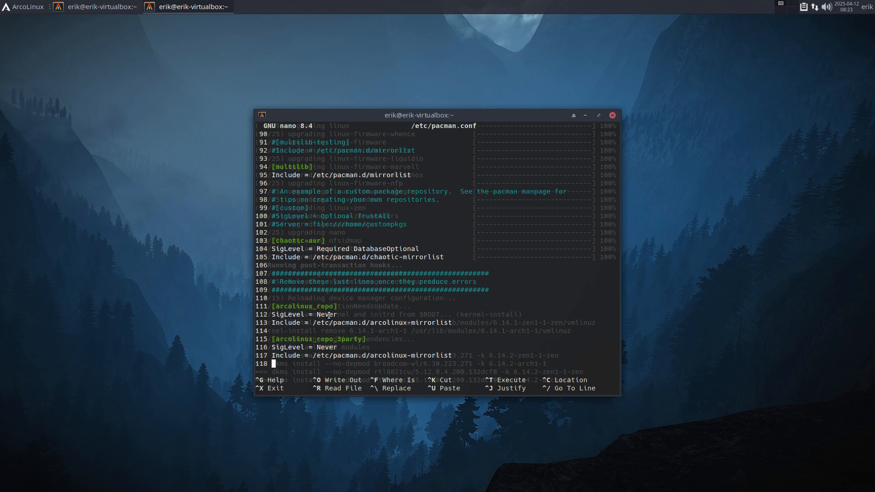
{"action": "mouse_move", "coordinate": [468, 147]}
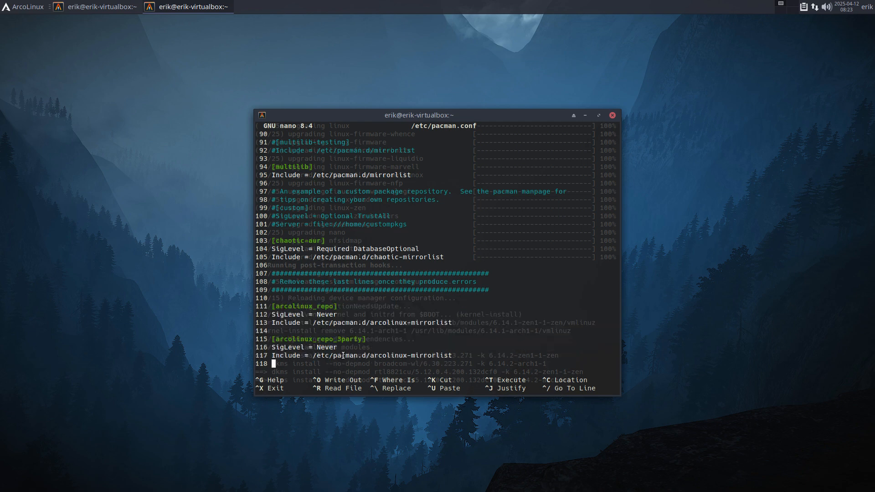
{"action": "mouse_move", "coordinate": [490, 308]}
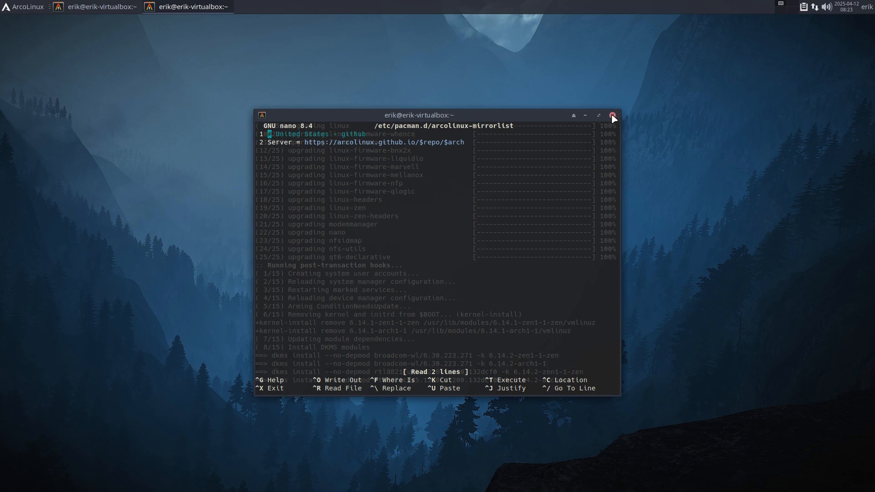
- Close the mirrorlist terminal and move the upgrade terminal to the left
{"action": "left_click", "coordinate": [612, 115]}
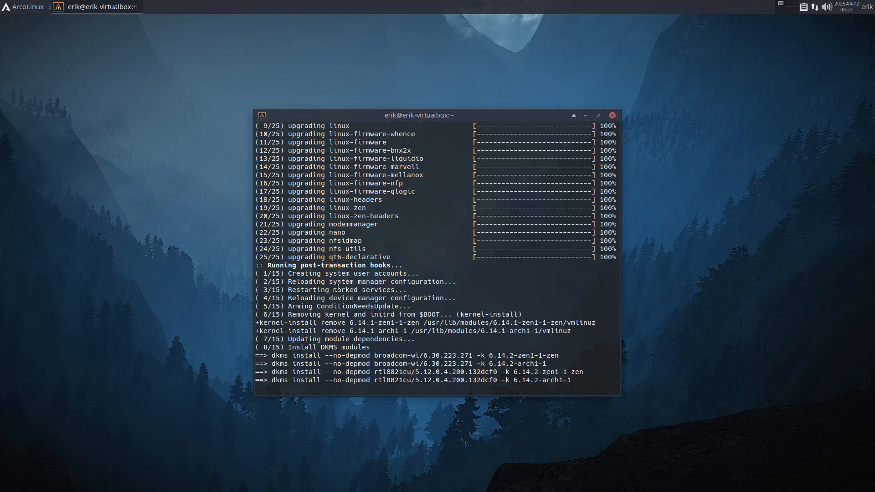
{"action": "left_click_drag", "start_coordinate": [418, 114], "coordinate": [300, 83]}
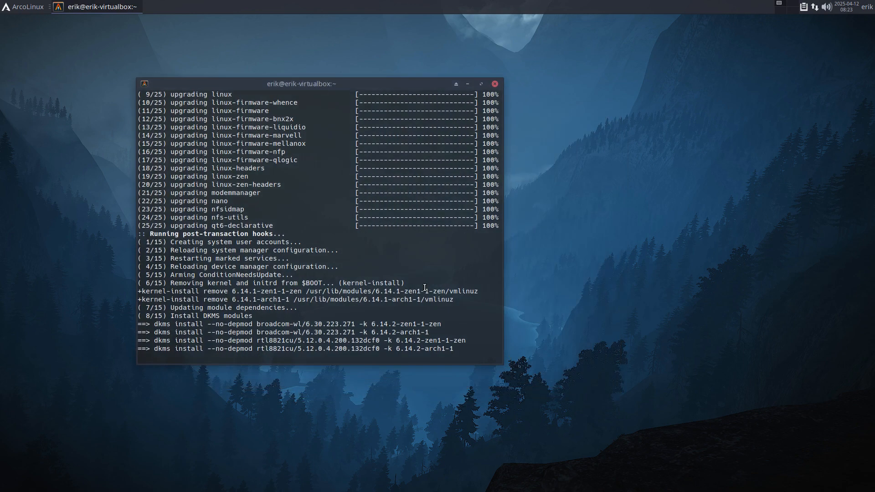
{"action": "mouse_move", "coordinate": [144, 360]}
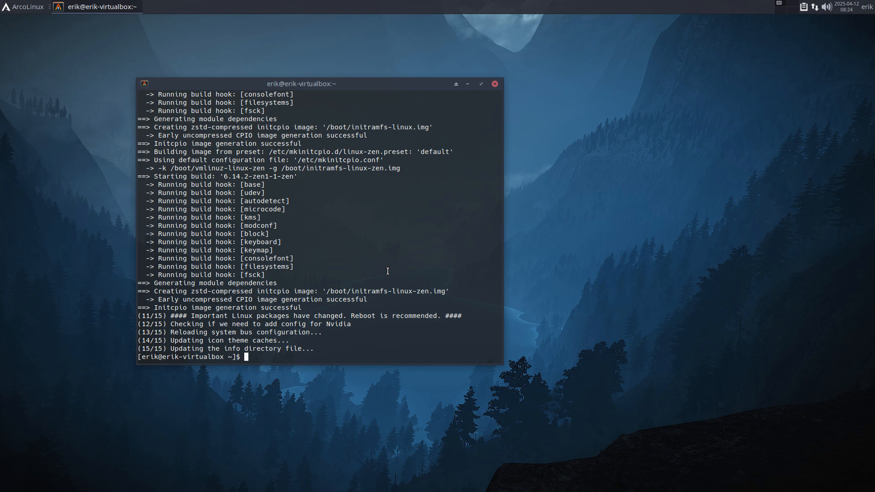
- Rerun update and highlight the extra and chaotic-aur repositories in the sync list
{"action": "type", "text": "update"}
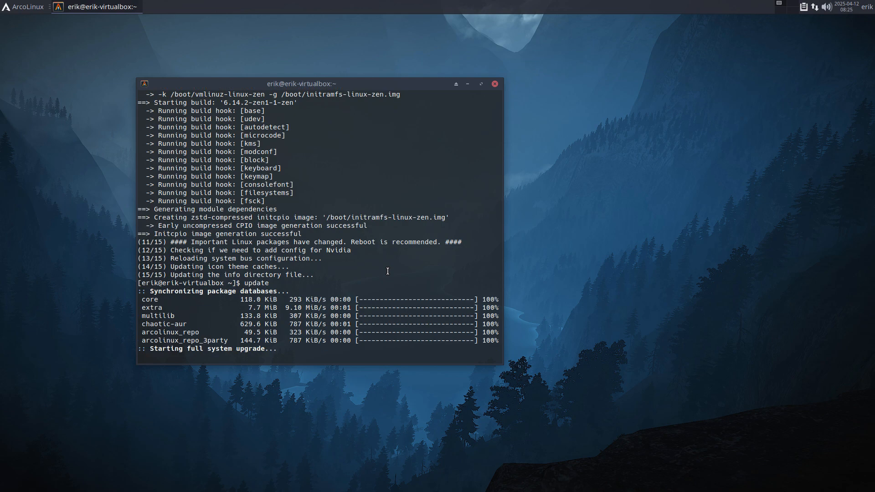
{"action": "mouse_move", "coordinate": [149, 299]}
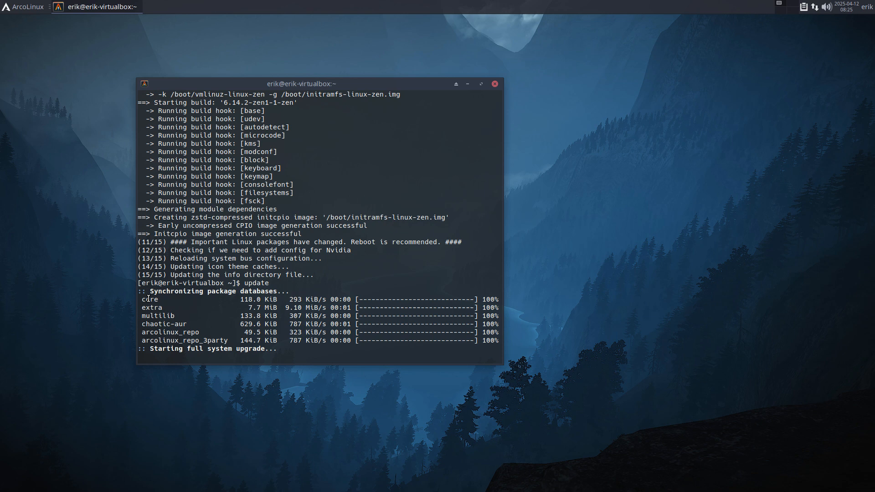
{"action": "double_click", "coordinate": [151, 308]}
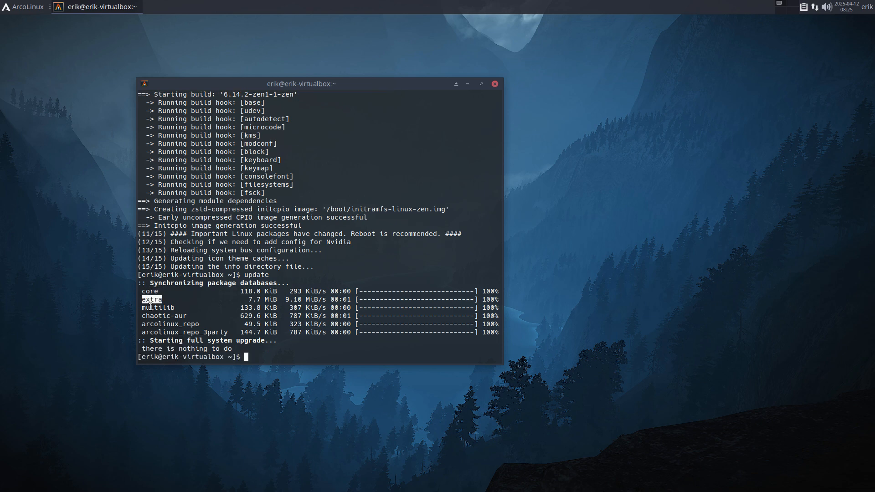
{"action": "double_click", "coordinate": [158, 308]}
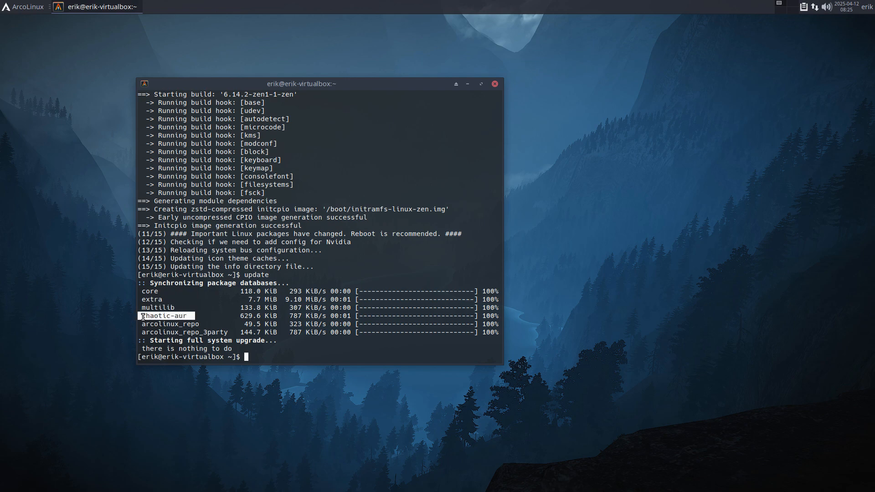
{"action": "mouse_move", "coordinate": [182, 325]}
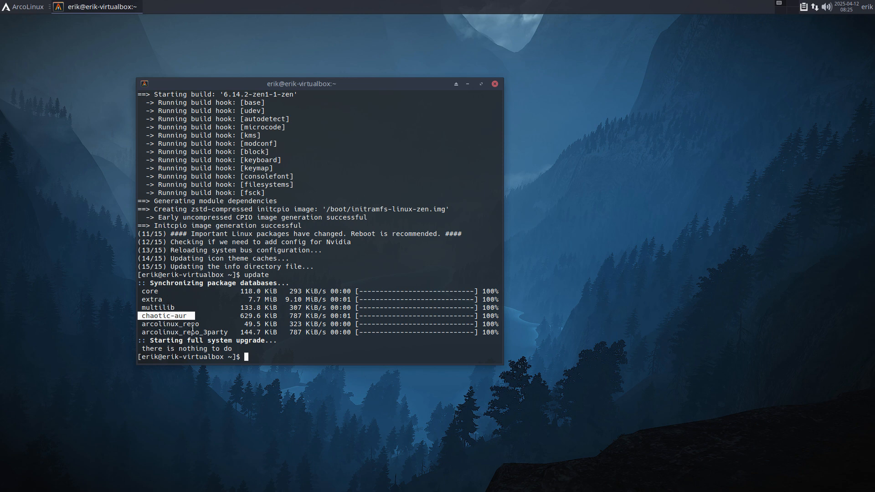
{"action": "mouse_move", "coordinate": [201, 318]}
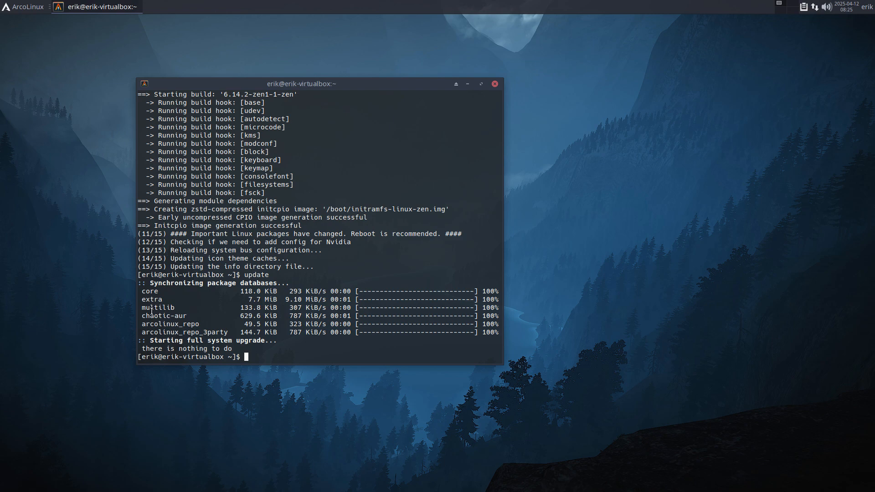
{"action": "double_click", "coordinate": [162, 316]}
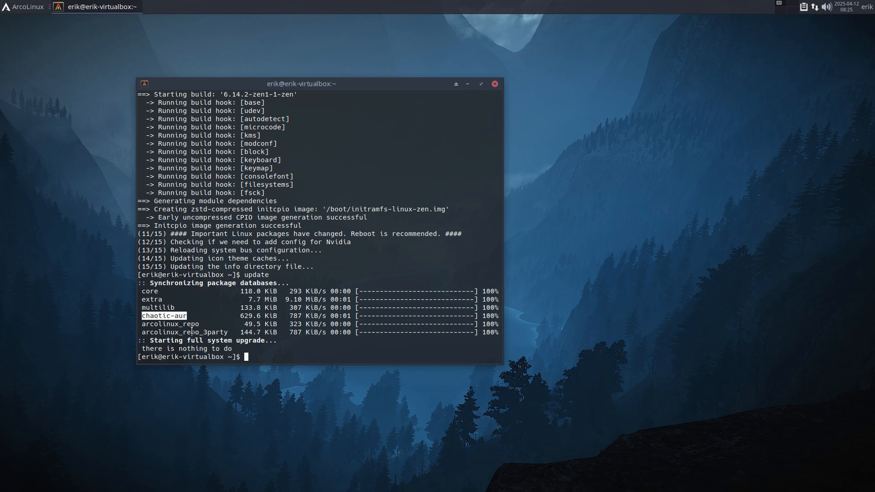
{"action": "mouse_move", "coordinate": [268, 357]}
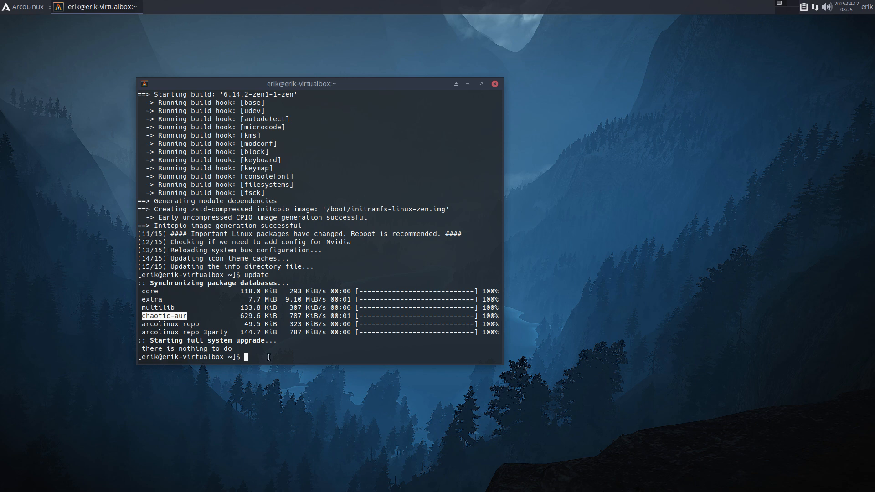
{"action": "type", "text": "sudo pp"}
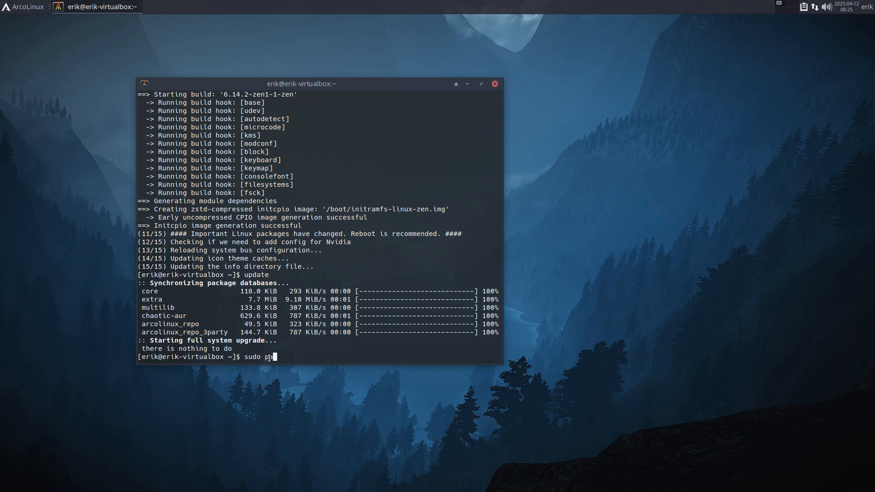
- Install neofetch with sudo pacman -S, then open pacman.conf in nano via npacman
{"action": "type", "text": "acman -S"}
{"action": "type", "text": "neofetch"}
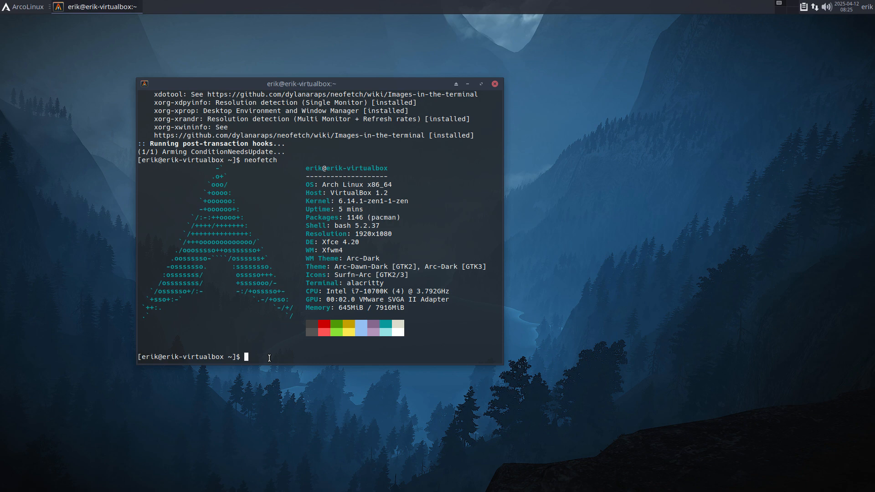
{"action": "type", "text": "npacman"}
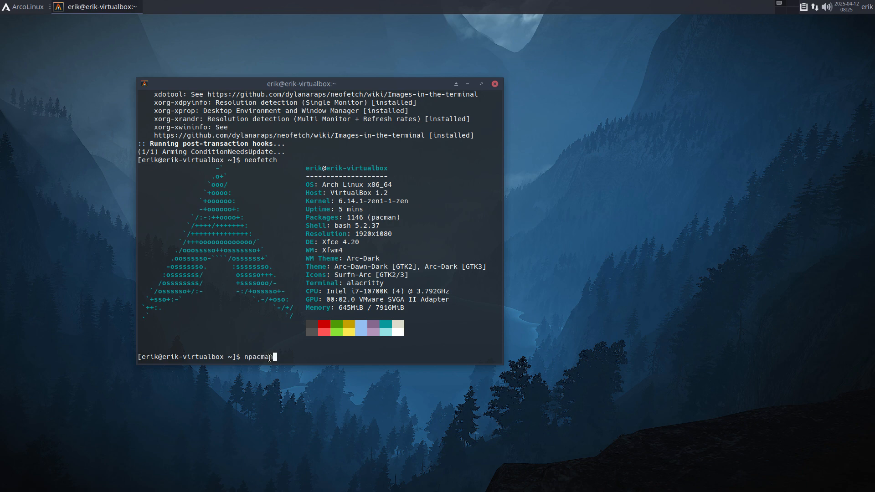
{"action": "key", "text": "Return"}
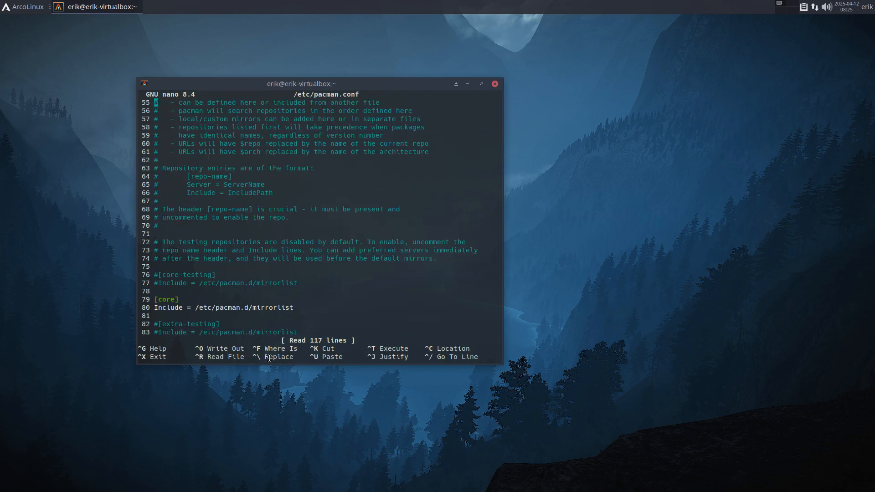
- Cut the arcolinux_repo and arcolinux_repo_3party lines and save pacman.conf
{"action": "scroll", "scroll_direction": "down", "scroll_amount": 3}
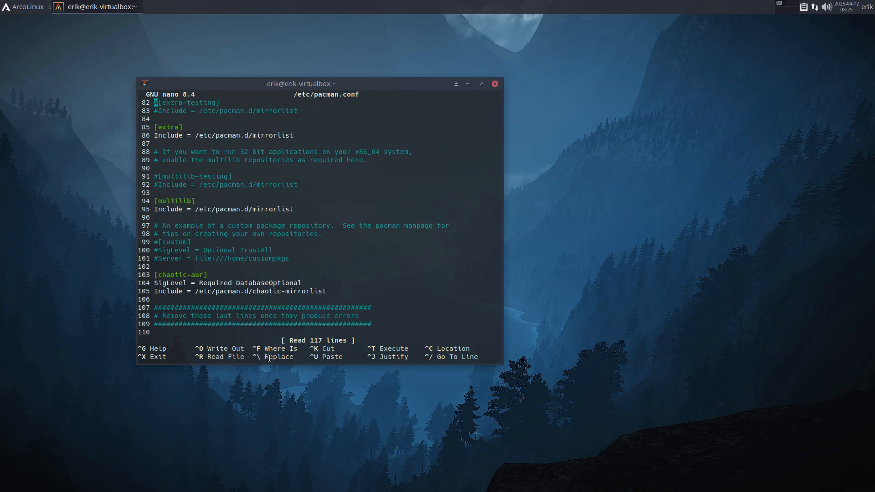
{"action": "scroll", "scroll_direction": "down", "scroll_amount": 3}
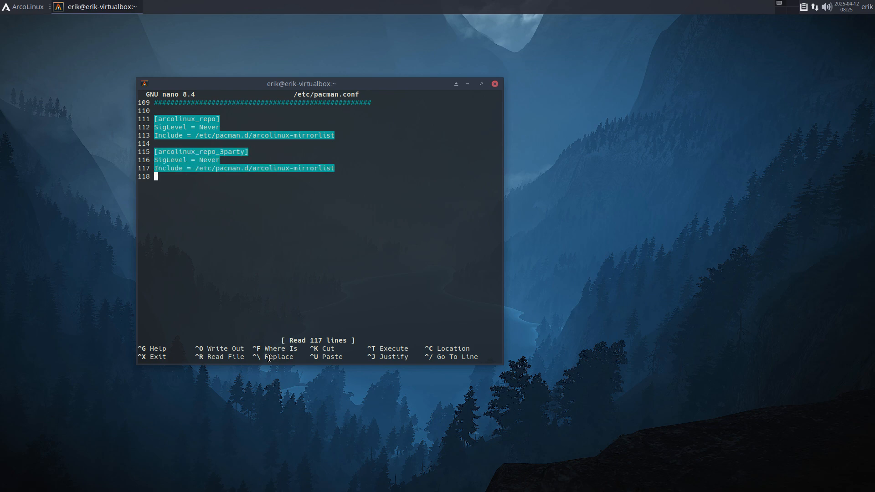
{"action": "key", "text": "ctrl+k"}
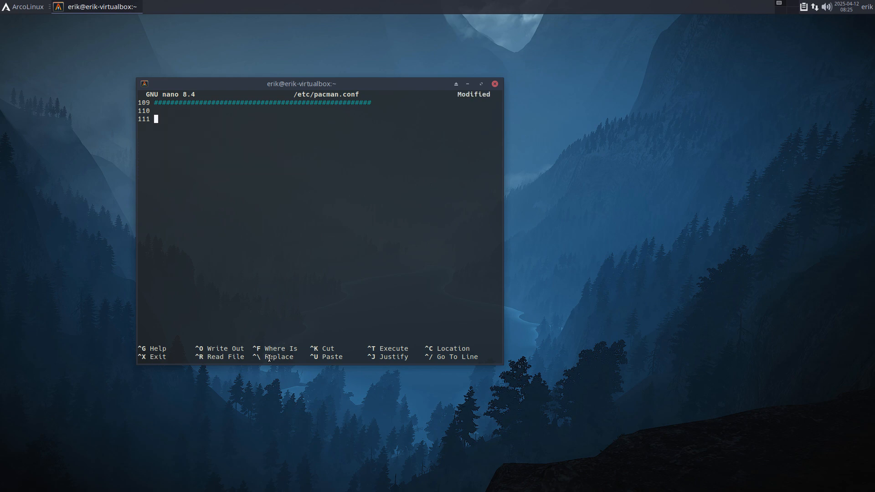
{"action": "key", "text": "ctrl+o"}
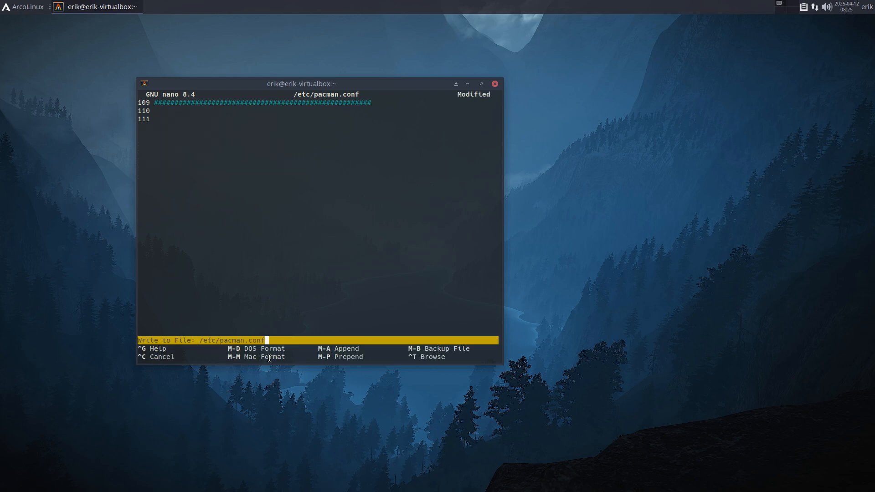